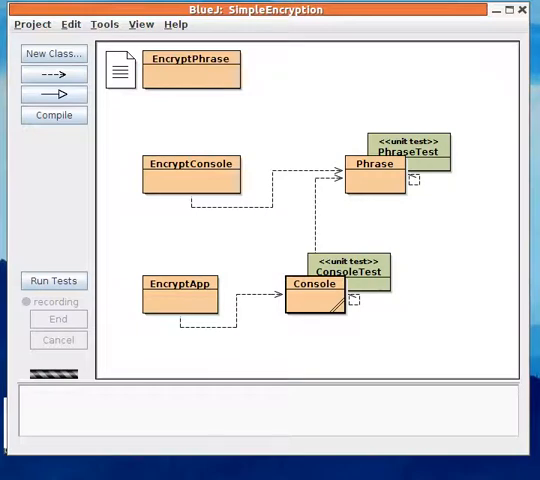
mouse_move(264, 119)
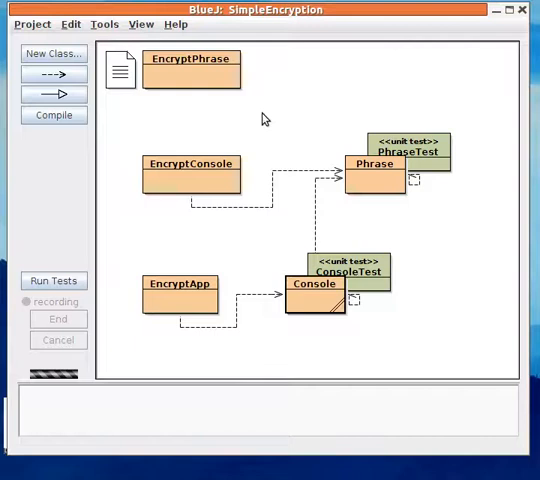
mouse_move(291, 115)
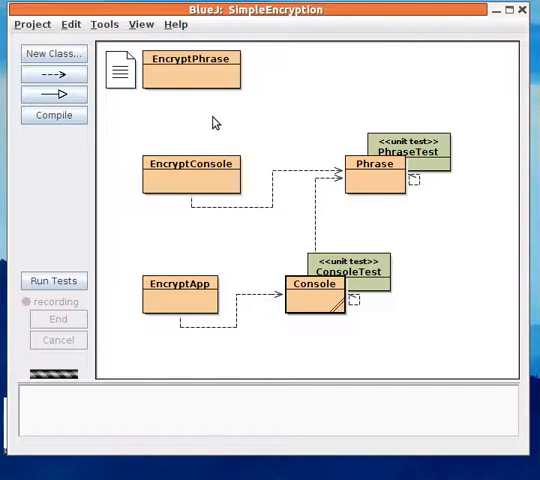
mouse_move(116, 166)
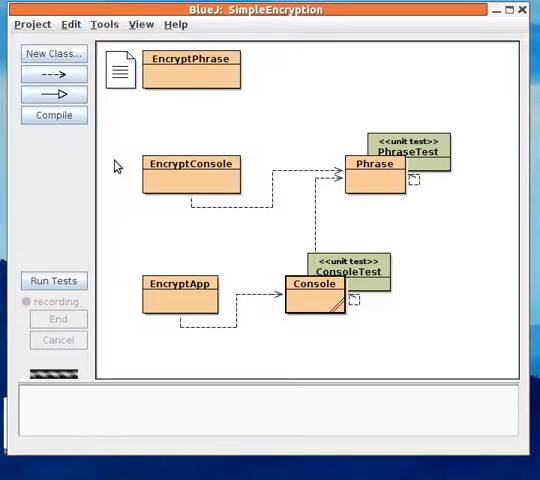
mouse_move(283, 182)
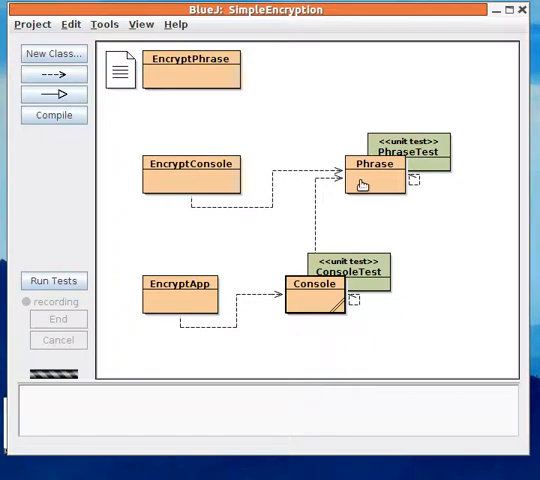
mouse_move(203, 354)
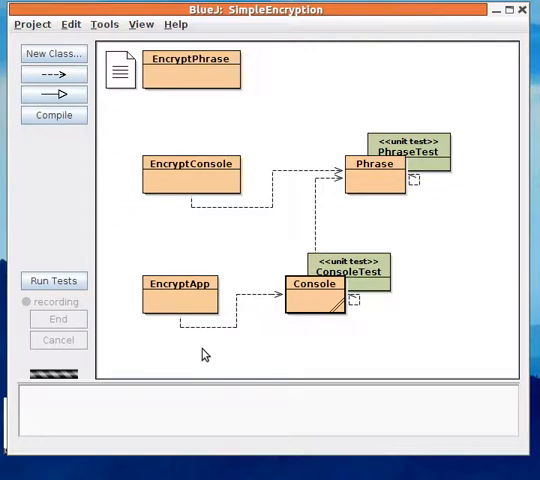
mouse_move(430, 261)
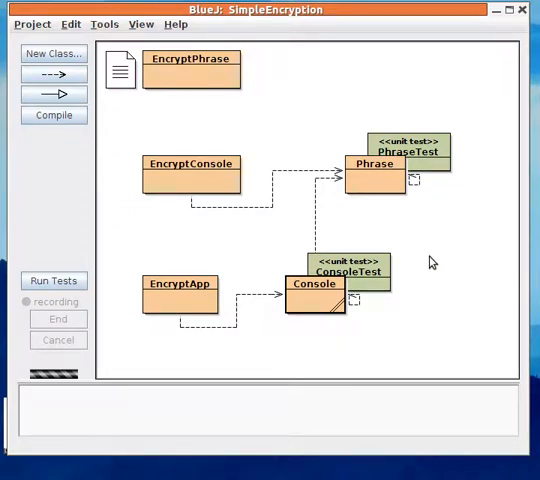
mouse_move(235, 357)
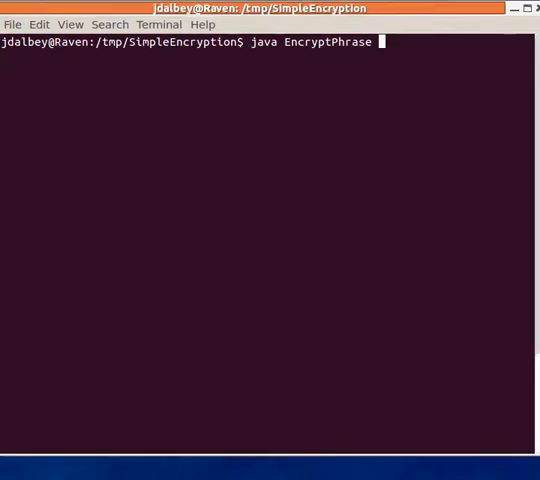
mouse_move(363, 245)
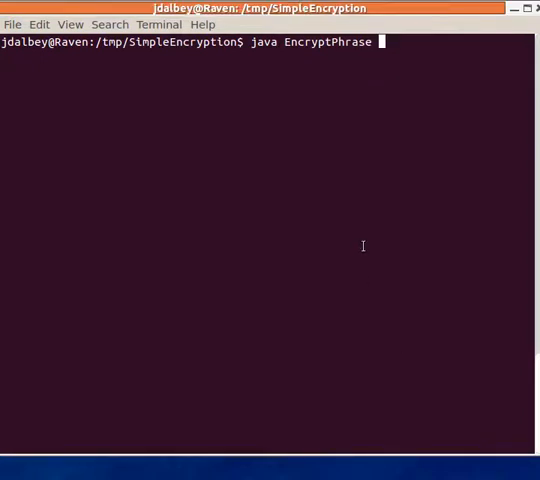
Run java EncryptPhrase, encrypt 'hello' into ifmmp and lipps by rotating, then quit with q.
key(Return)
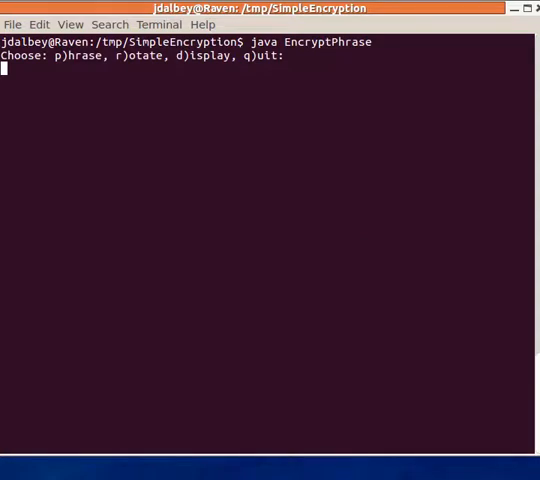
text(p)
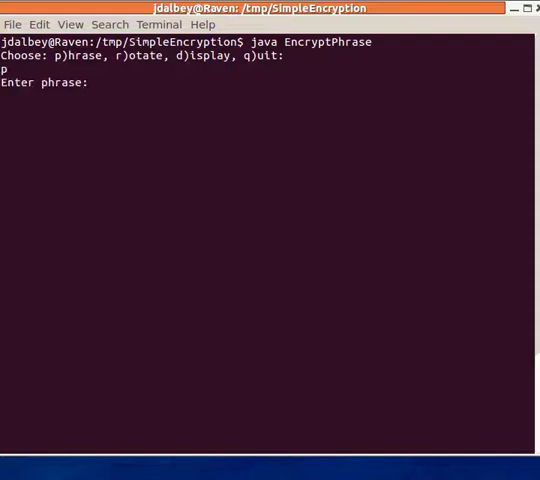
text(hello)
text(r)
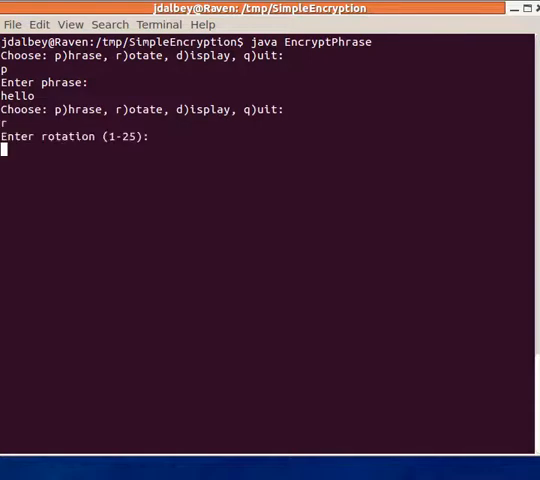
text(1)
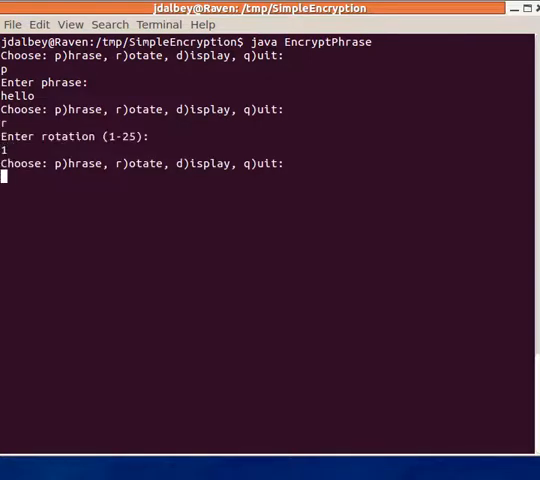
text(d)
text(3)
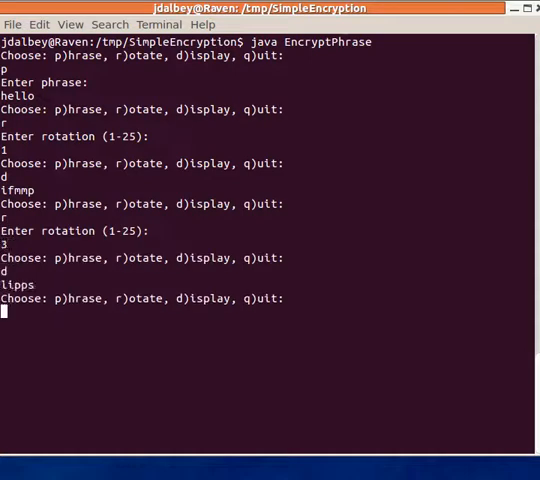
text(q)
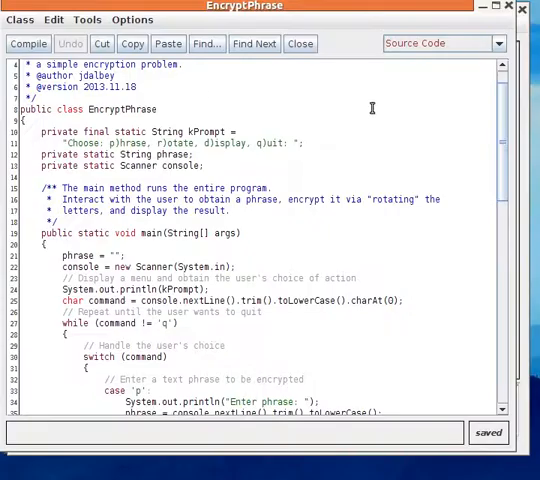
mouse_move(288, 212)
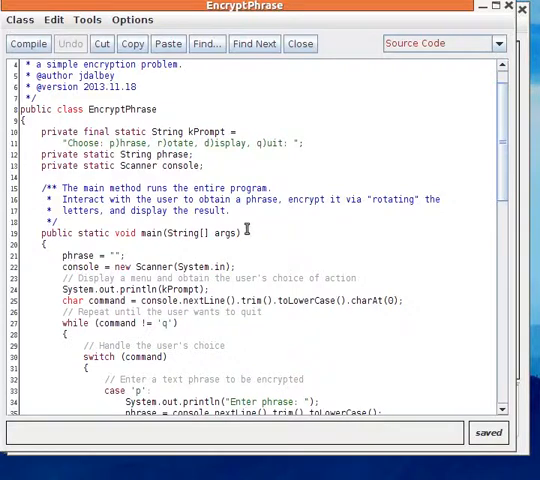
Scroll through EncryptPhrase's menu loop and rotate method, then close its editor.
scroll(down, 3)
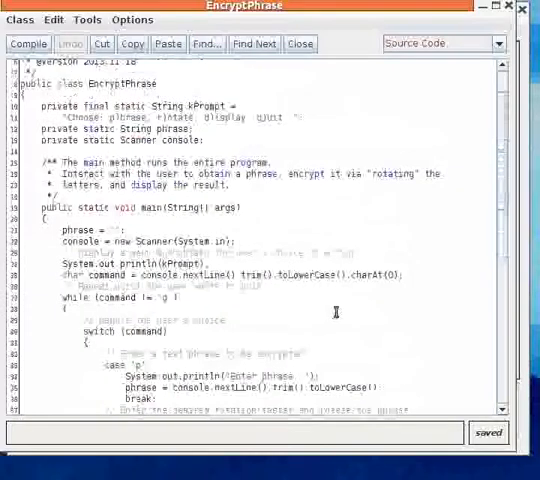
scroll(down, 3)
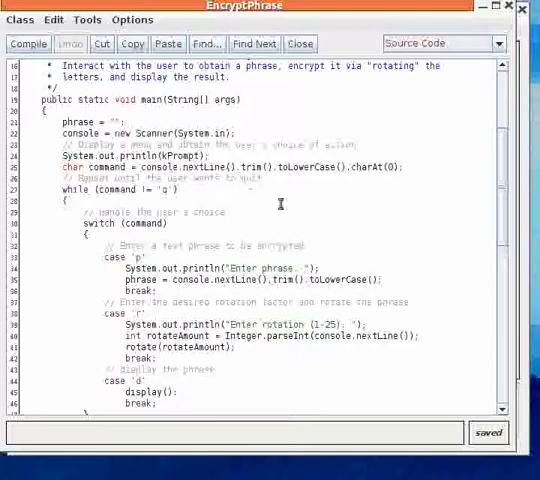
scroll(down, 3)
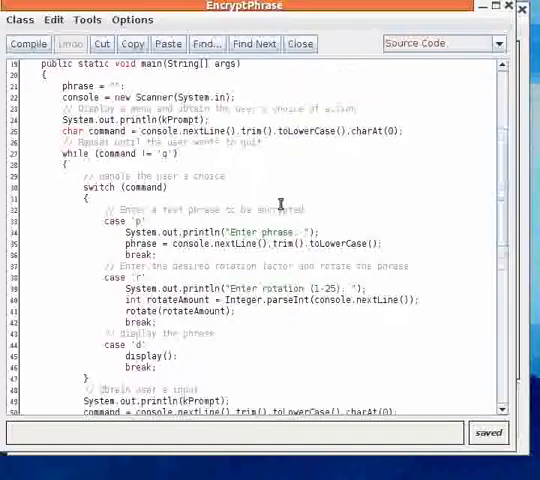
scroll(down, 3)
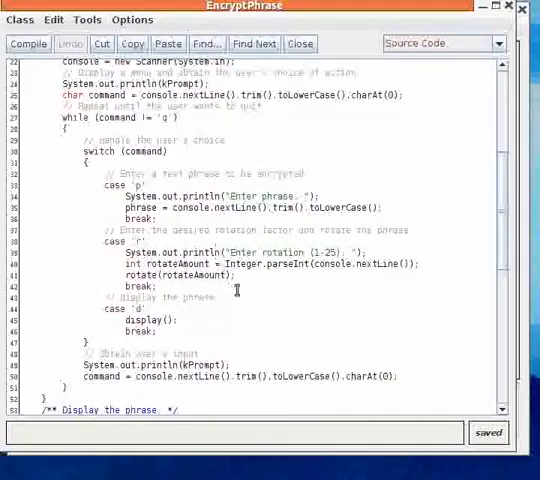
mouse_move(260, 296)
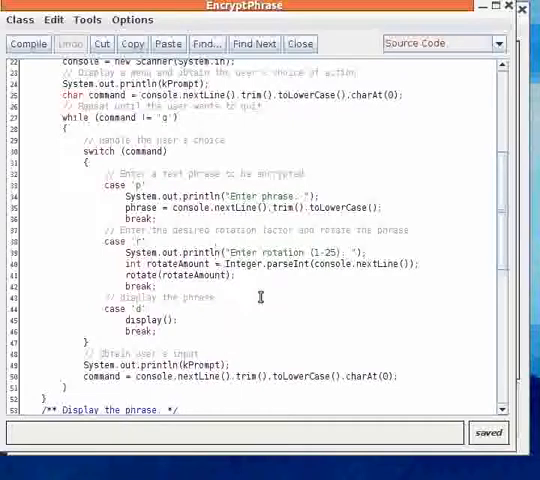
scroll(down, 3)
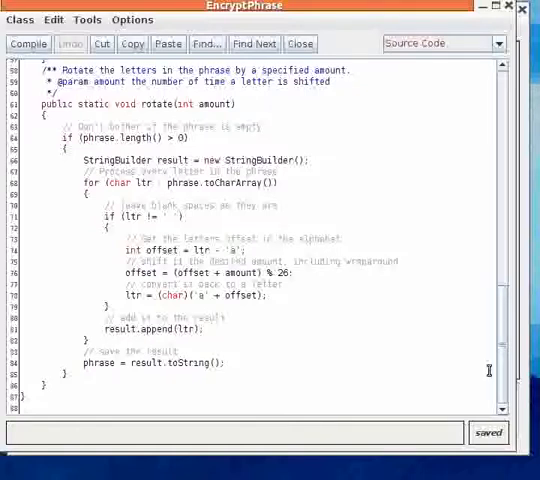
scroll(up, 3)
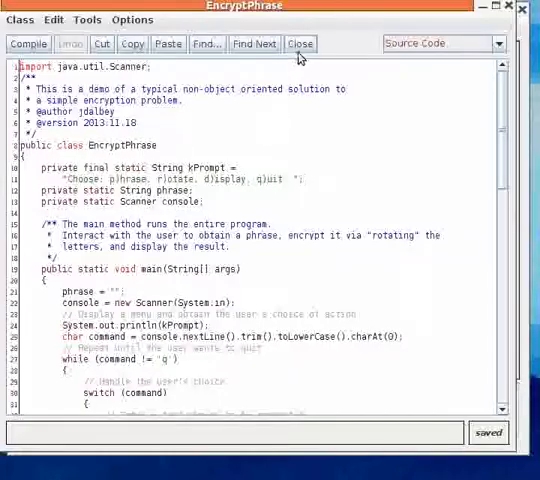
click(300, 43)
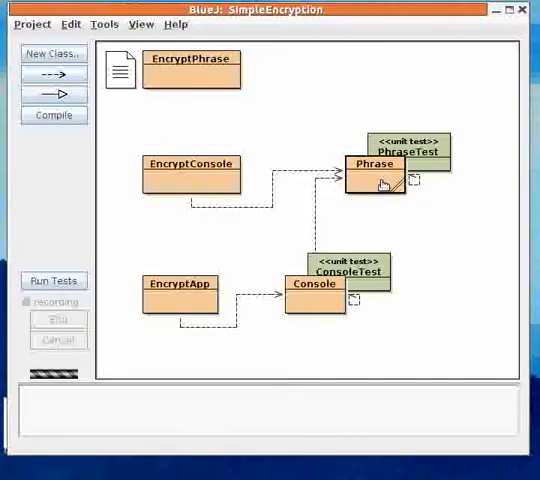
double_click(375, 170)
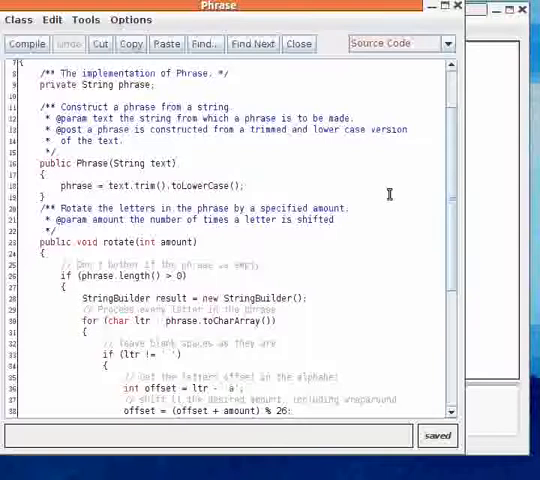
scroll(down, 3)
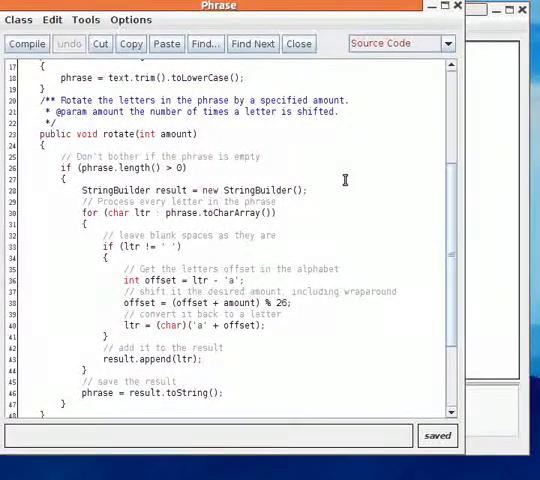
scroll(down, 3)
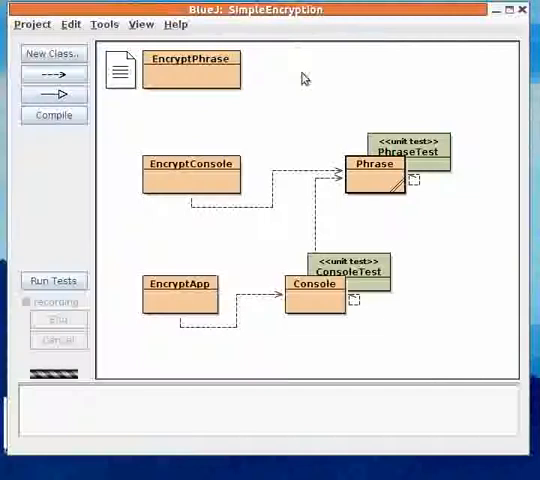
double_click(400, 148)
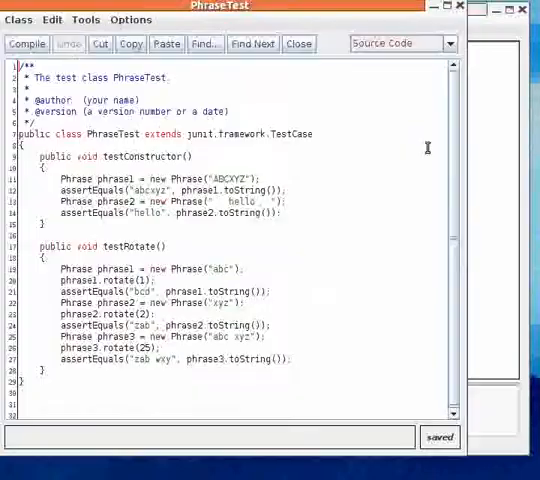
mouse_move(290, 237)
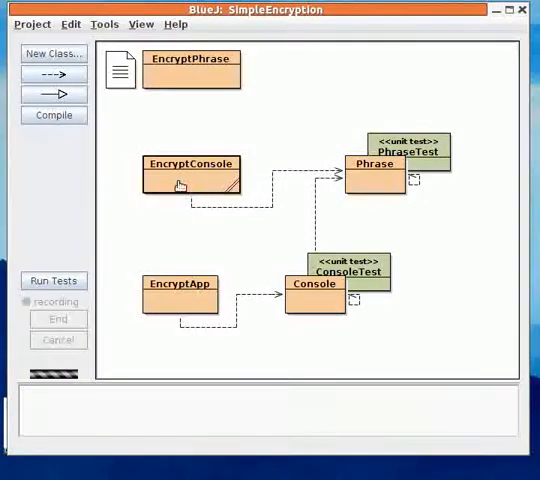
double_click(190, 175)
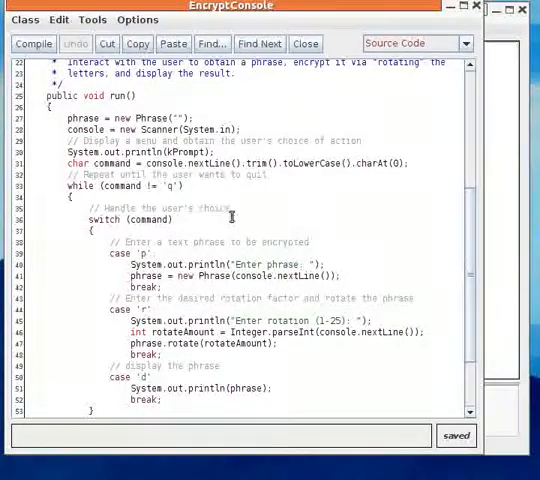
scroll(down, 3)
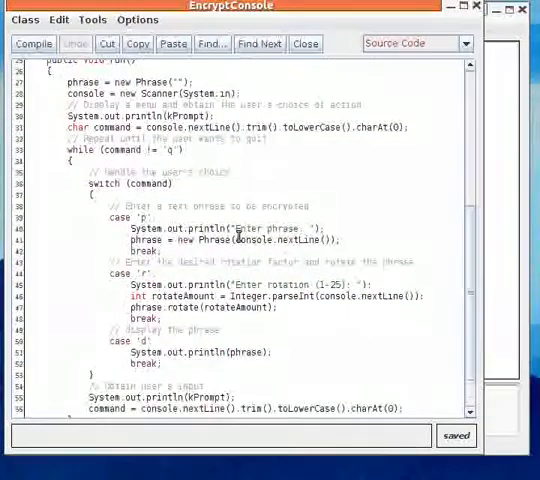
scroll(down, 3)
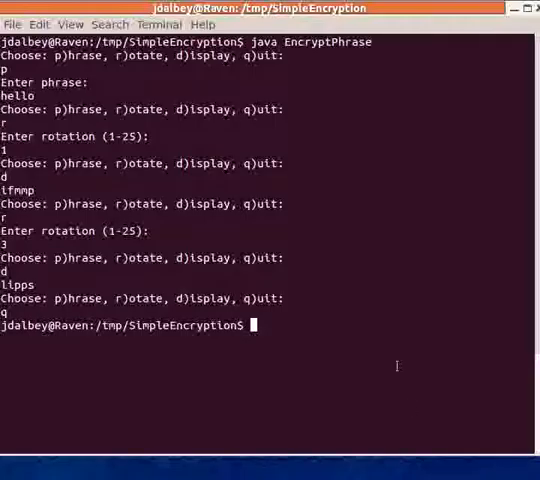
Clear the terminal and run 'java EncryptConsole < testdata1.txt'.
text(clear)
text(java EncryptConsole < testdata1.txt)
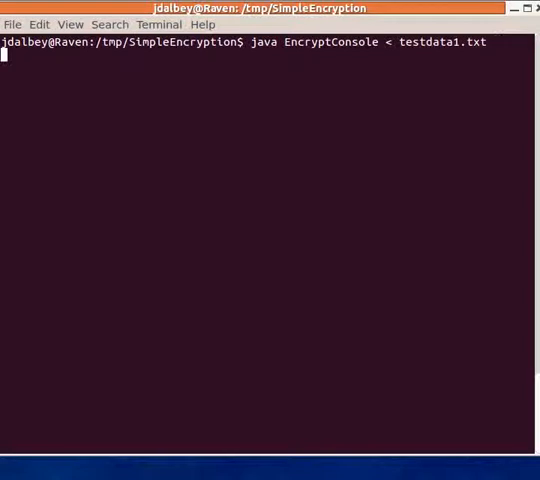
key(Return)
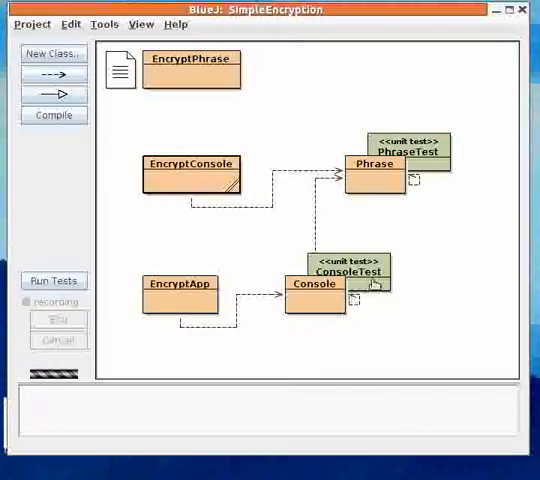
mouse_move(309, 304)
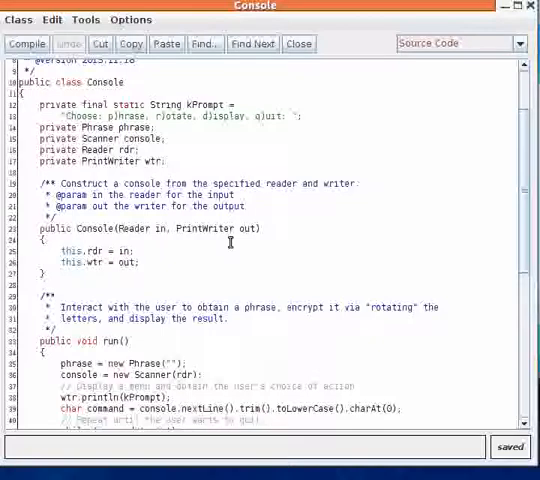
mouse_move(390, 238)
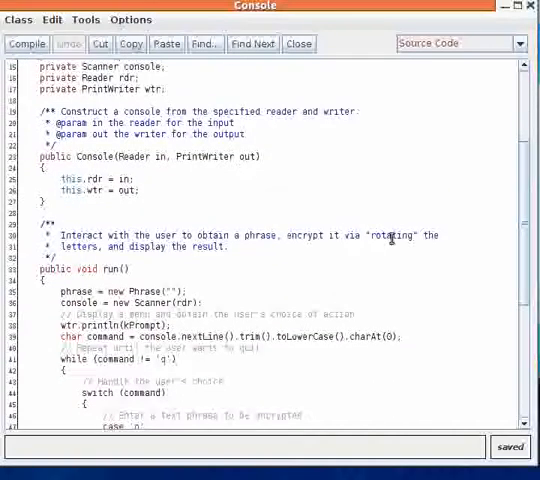
Scroll down the Console source past its constructor to the run loop.
scroll(down, 3)
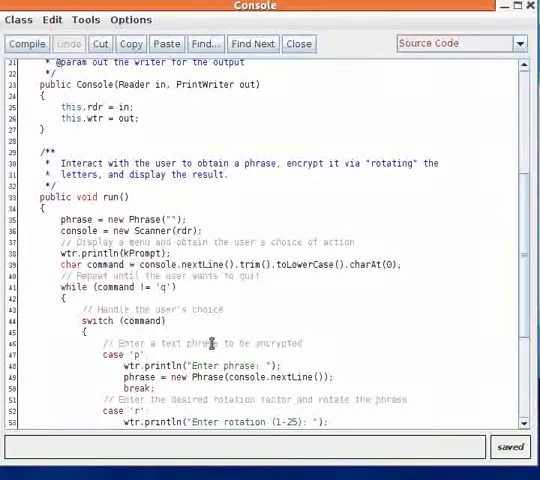
scroll(down, 3)
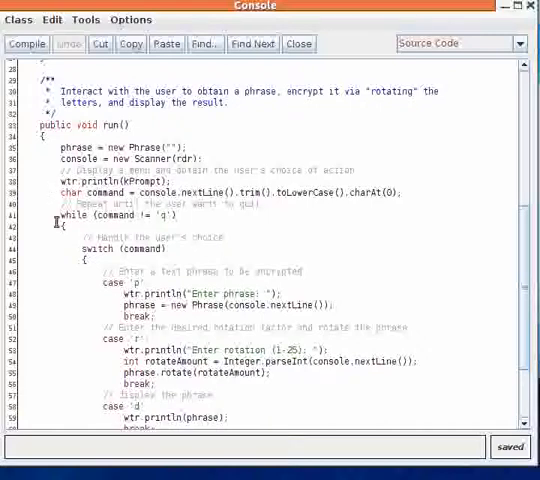
scroll(down, 3)
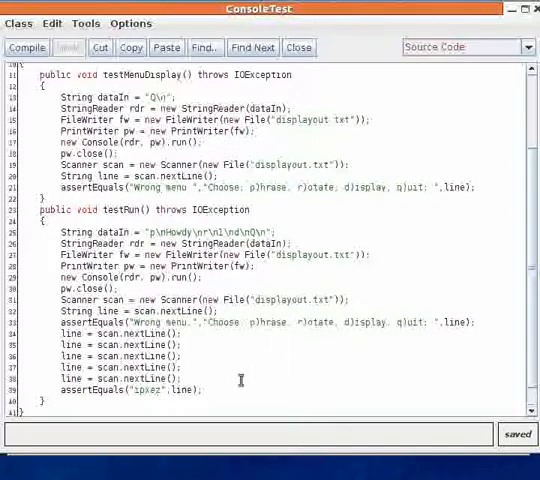
mouse_move(290, 370)
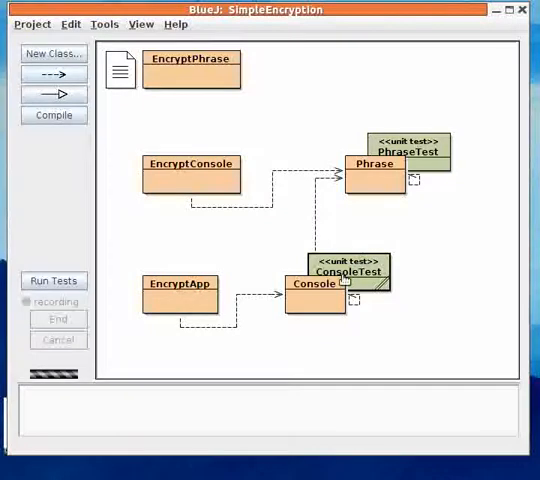
mouse_move(322, 303)
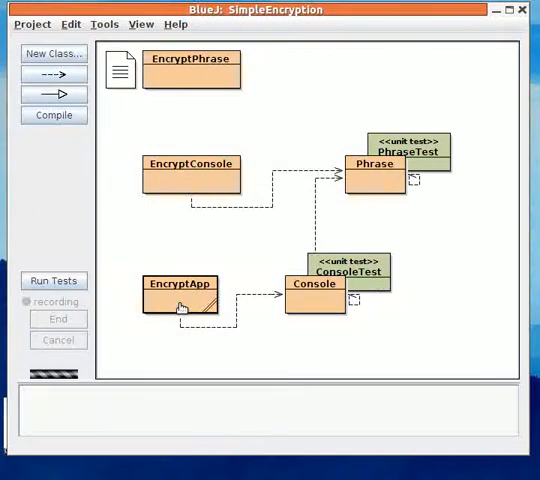
double_click(180, 287)
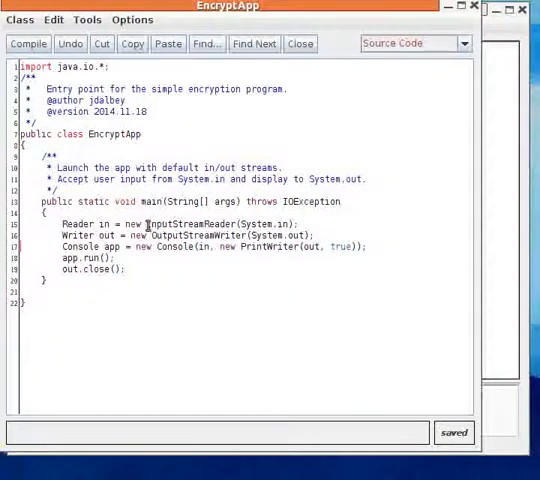
mouse_move(198, 273)
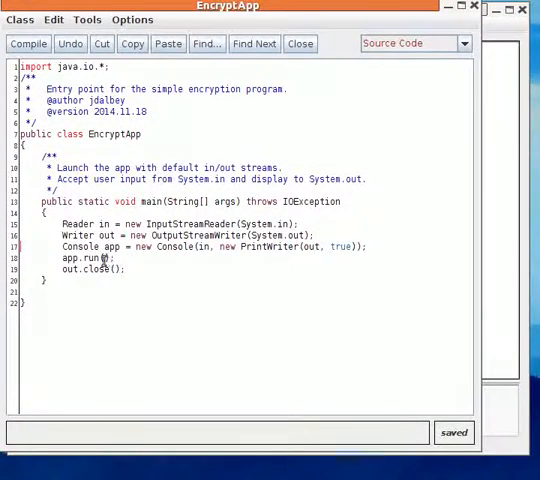
mouse_move(85, 269)
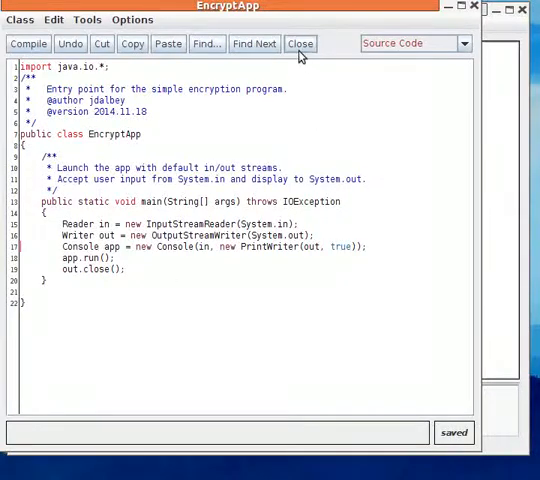
click(300, 43)
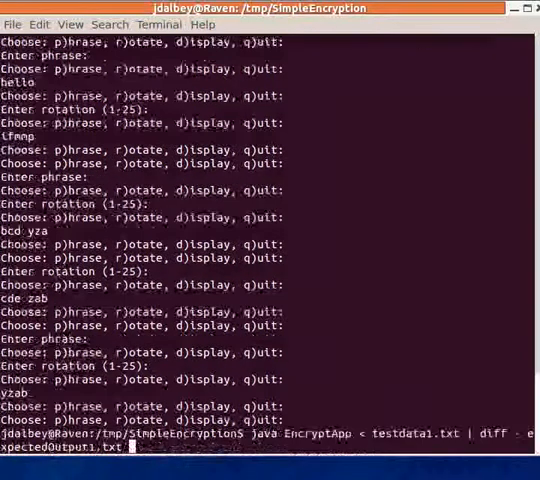
Run 'java EncryptApp < testdata1.txt | diff - expectedOutput1.txt' to check the output.
key(Return)
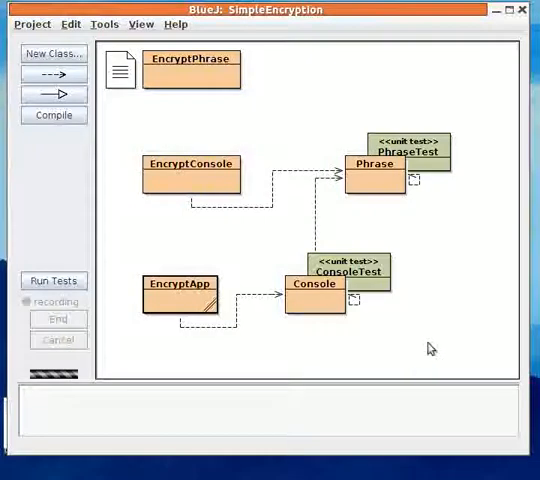
mouse_move(308, 109)
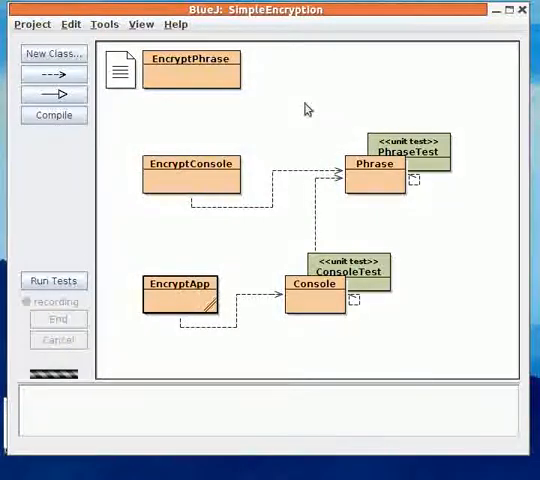
mouse_move(198, 79)
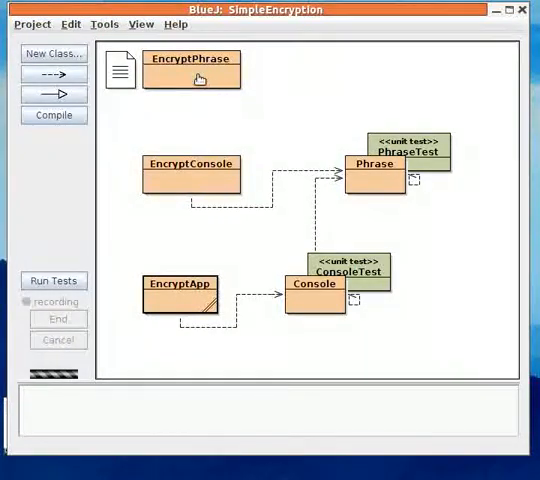
double_click(190, 70)
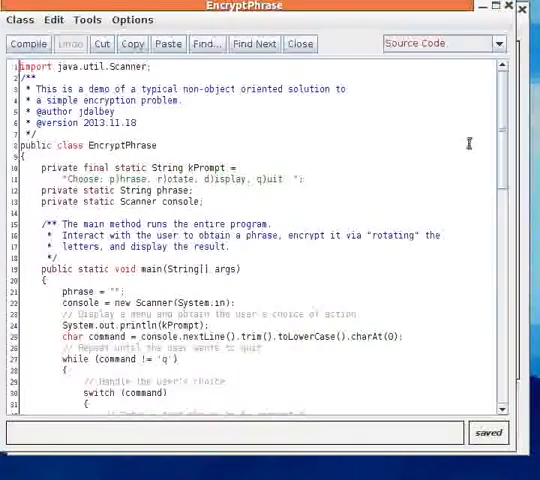
scroll(down, 3)
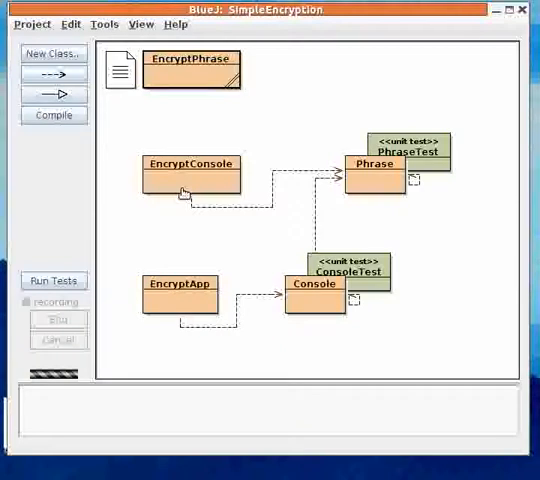
mouse_move(170, 225)
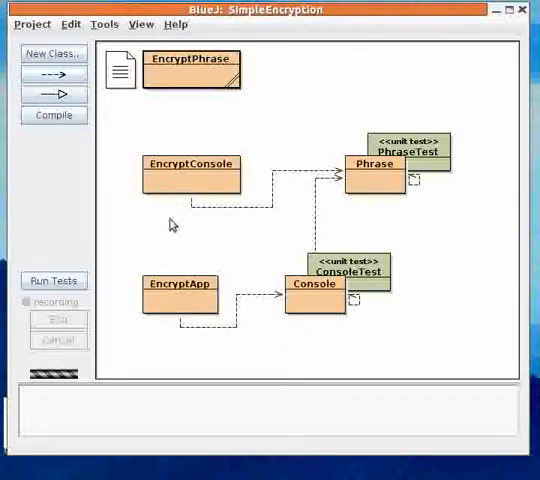
mouse_move(446, 289)
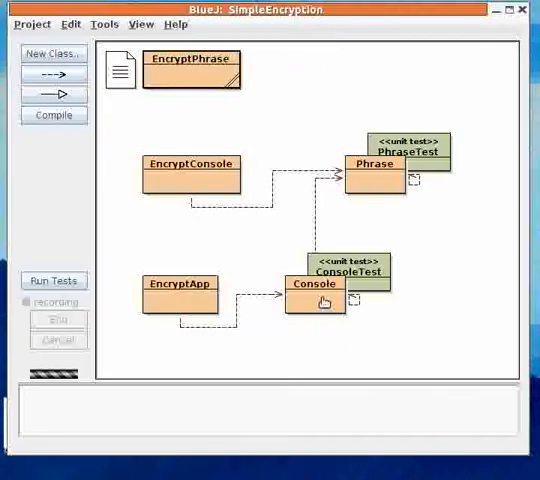
mouse_move(443, 272)
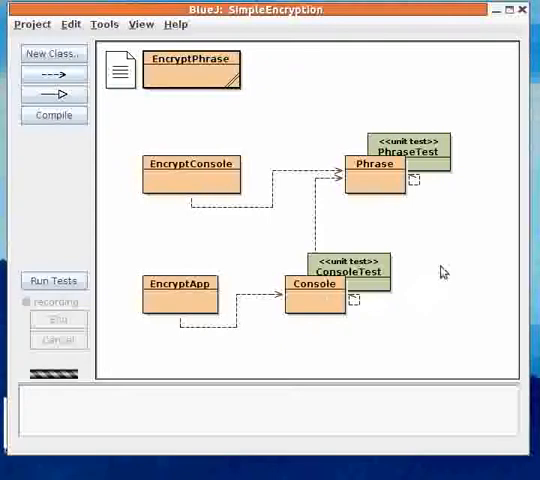
mouse_move(387, 185)
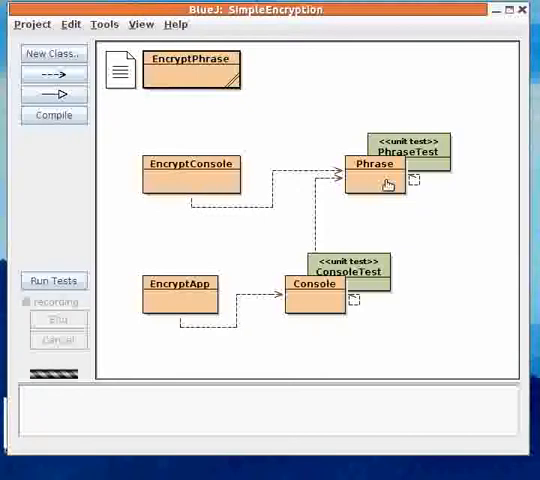
mouse_move(472, 342)
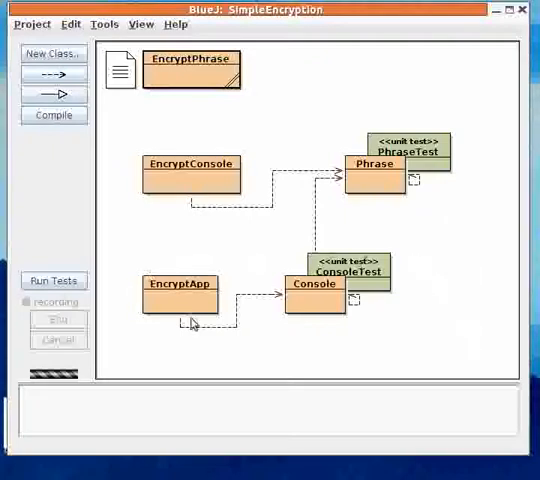
mouse_move(454, 315)
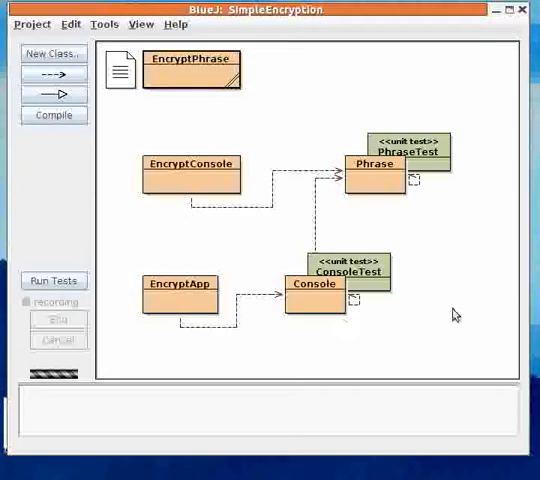
mouse_move(437, 315)
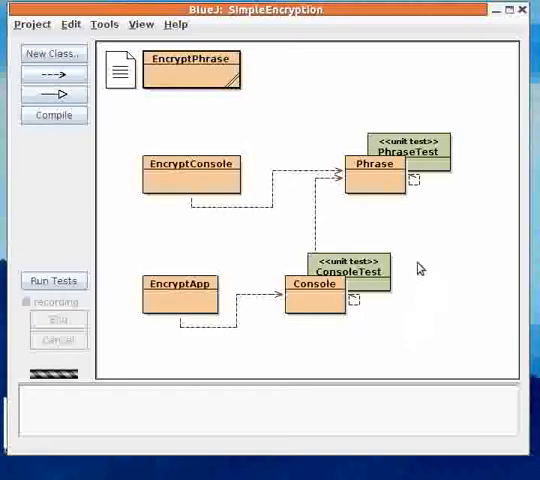
mouse_move(419, 265)
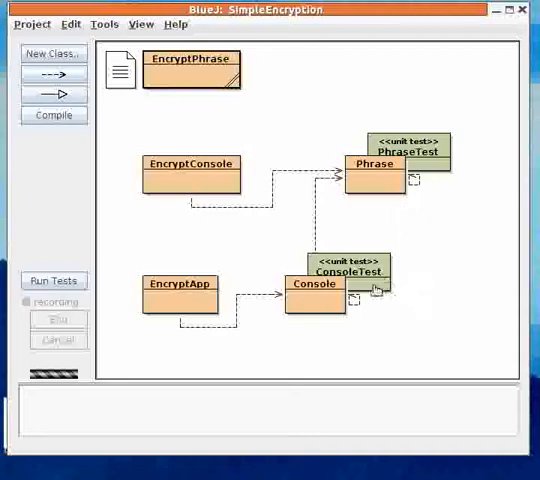
mouse_move(461, 357)
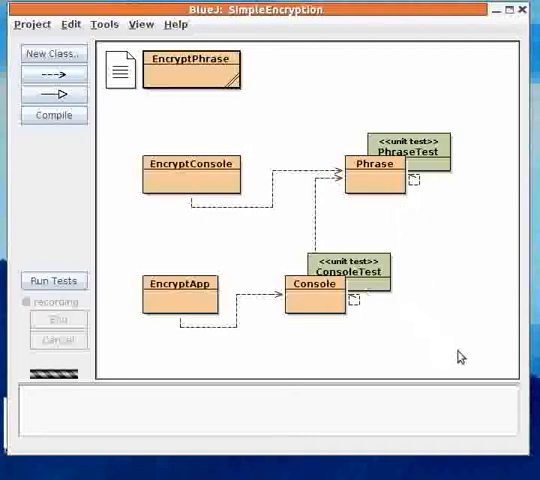